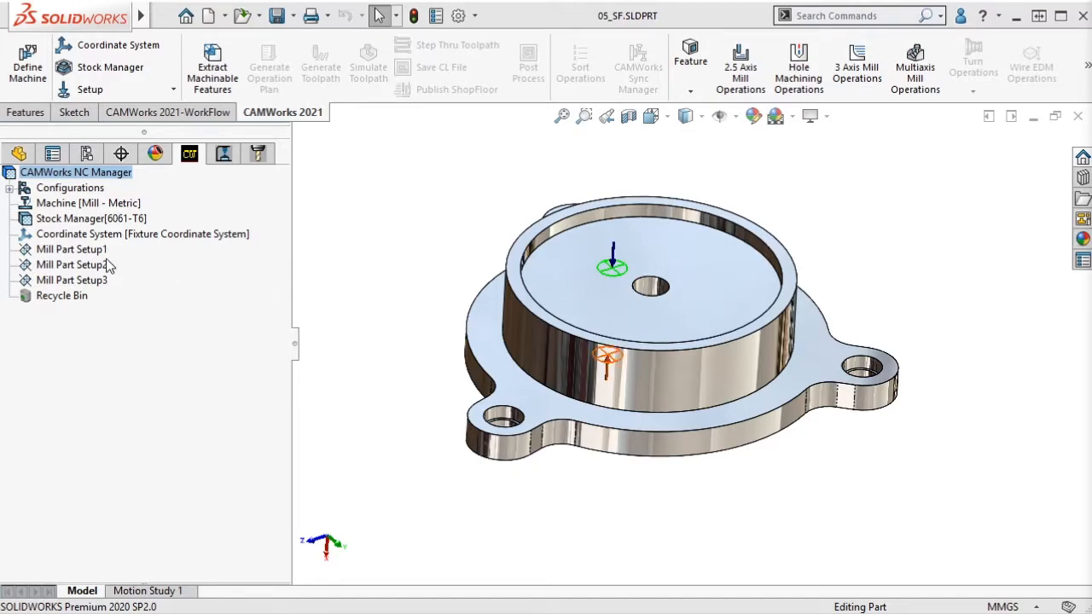
Step: Start and cancel a perimeter feature on Mill Part Setup1, then launch the Technology Database
{"action": "right_click", "coordinate": [72, 249]}
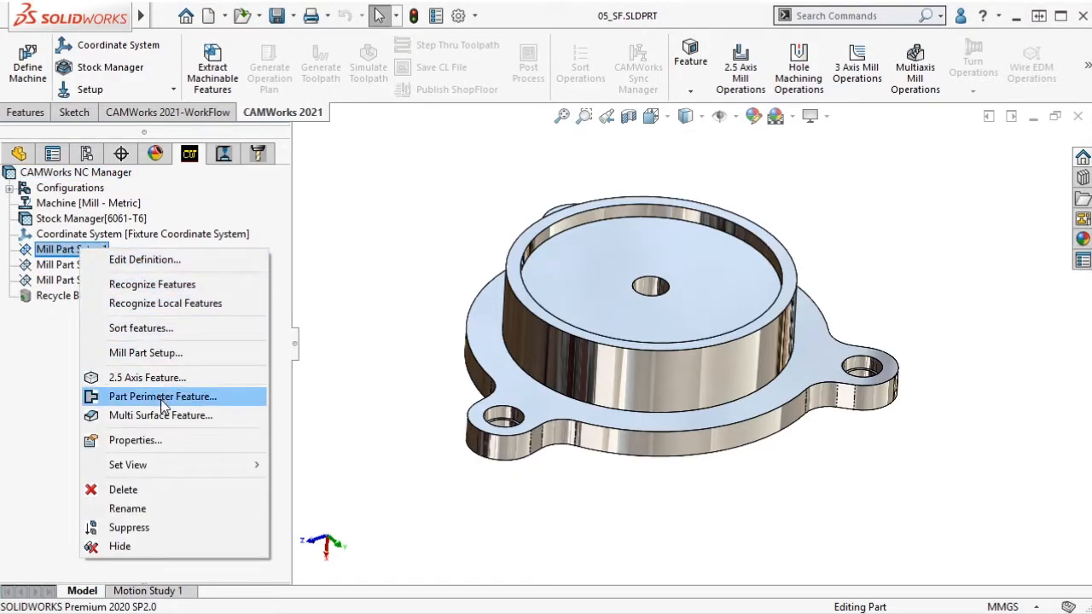
{"action": "left_click", "coordinate": [162, 395]}
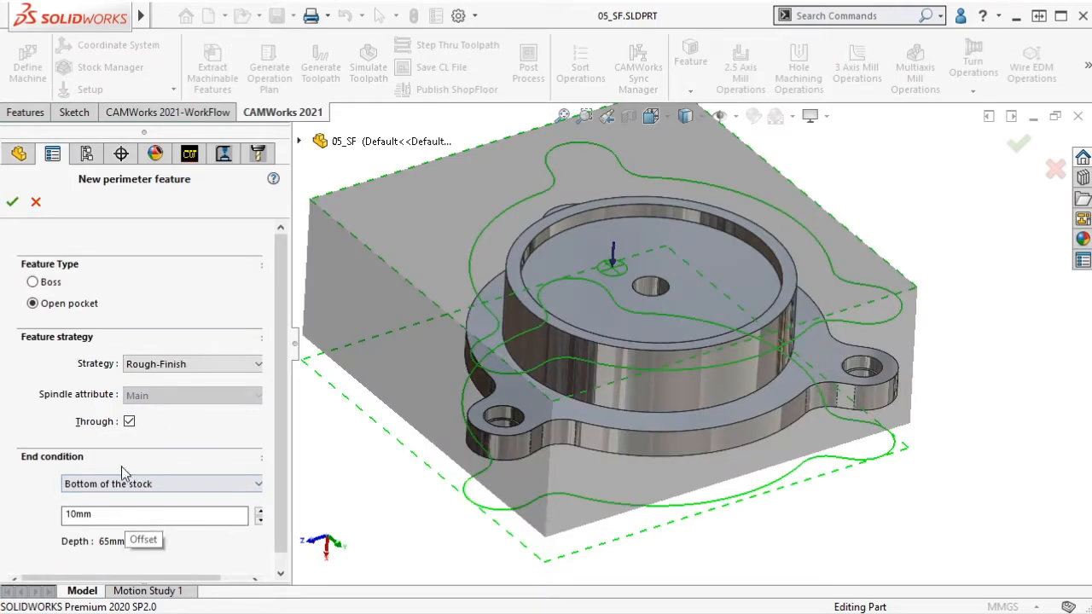
{"action": "left_click", "coordinate": [36, 201]}
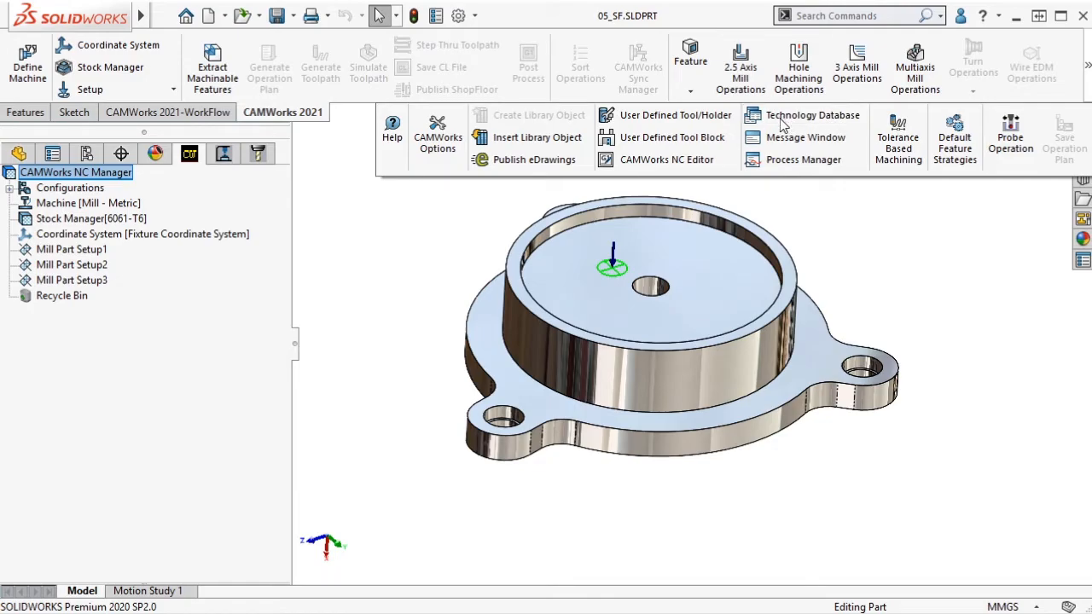
{"action": "left_click", "coordinate": [814, 114]}
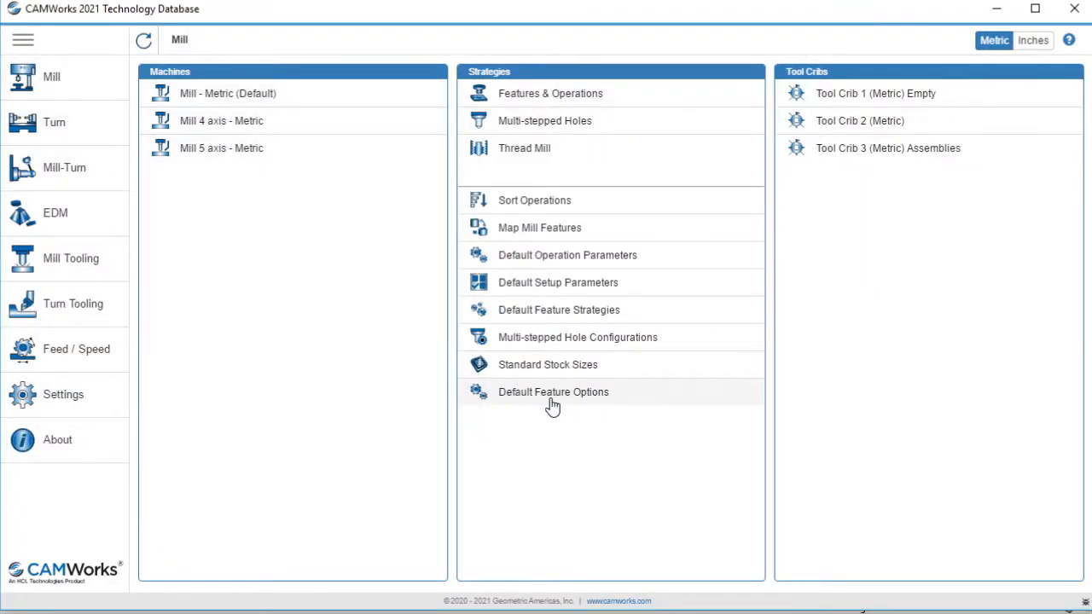
Step: Show Default Feature Options for the Perimeter feature (Open pocket) type and its end conditions
{"action": "left_click", "coordinate": [553, 390]}
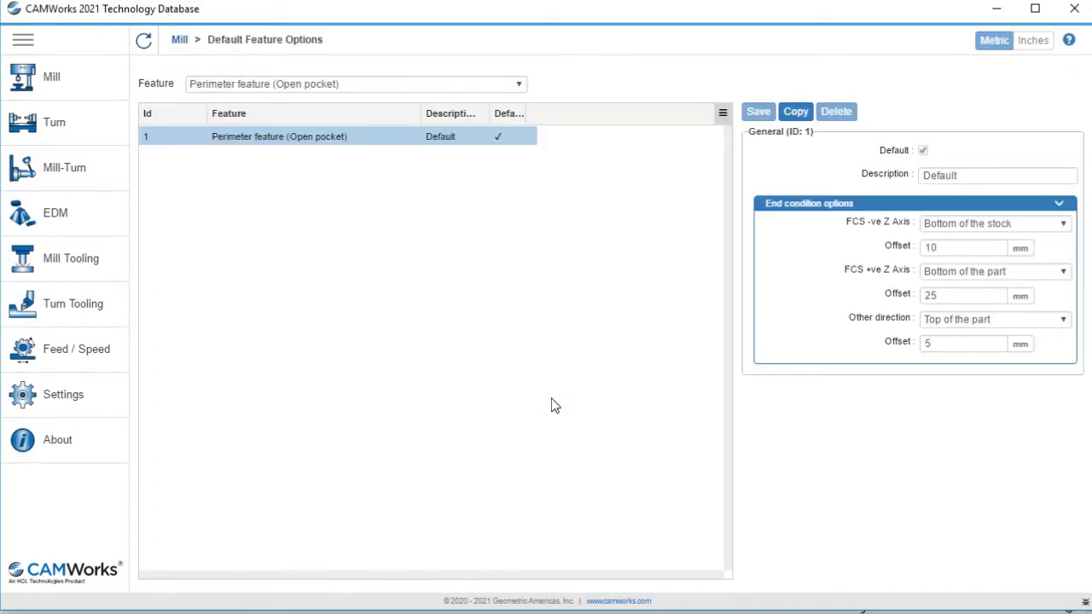
{"action": "mouse_move", "coordinate": [427, 85]}
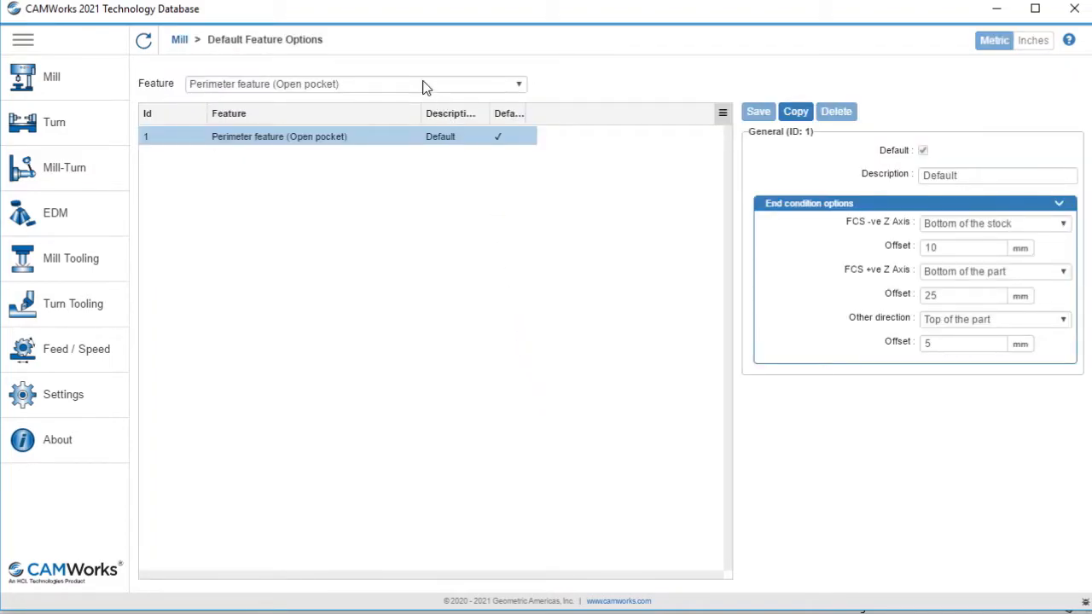
{"action": "left_click", "coordinate": [519, 84]}
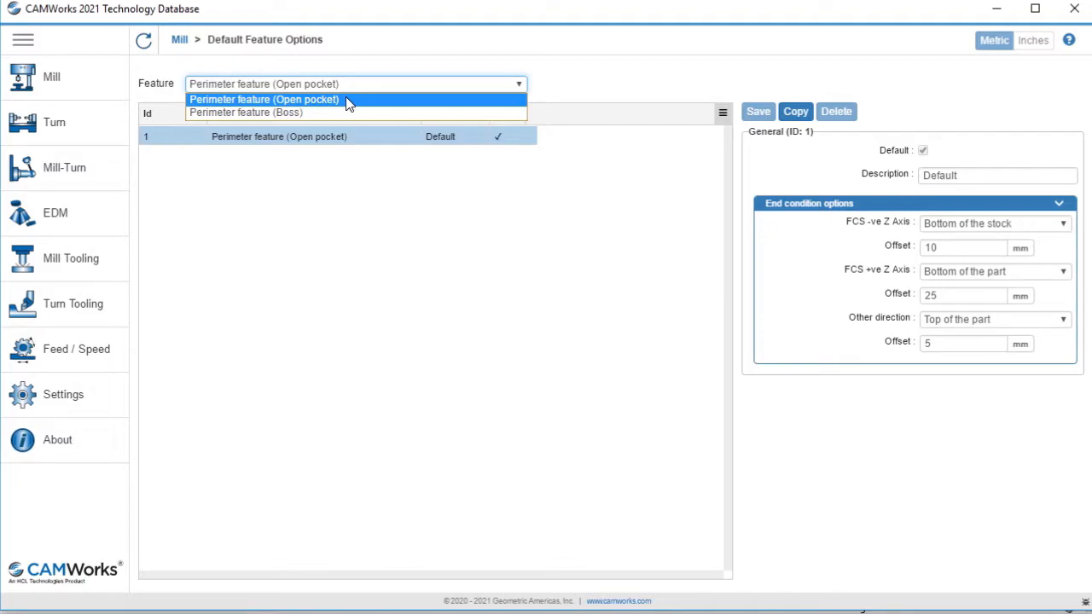
{"action": "mouse_move", "coordinate": [340, 106]}
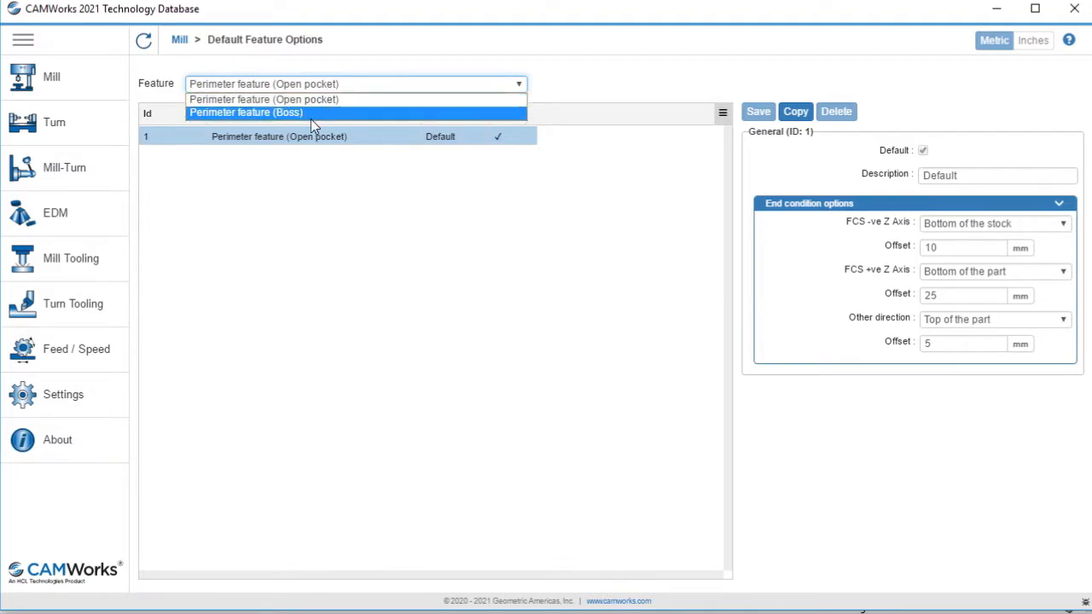
{"action": "left_click", "coordinate": [263, 99]}
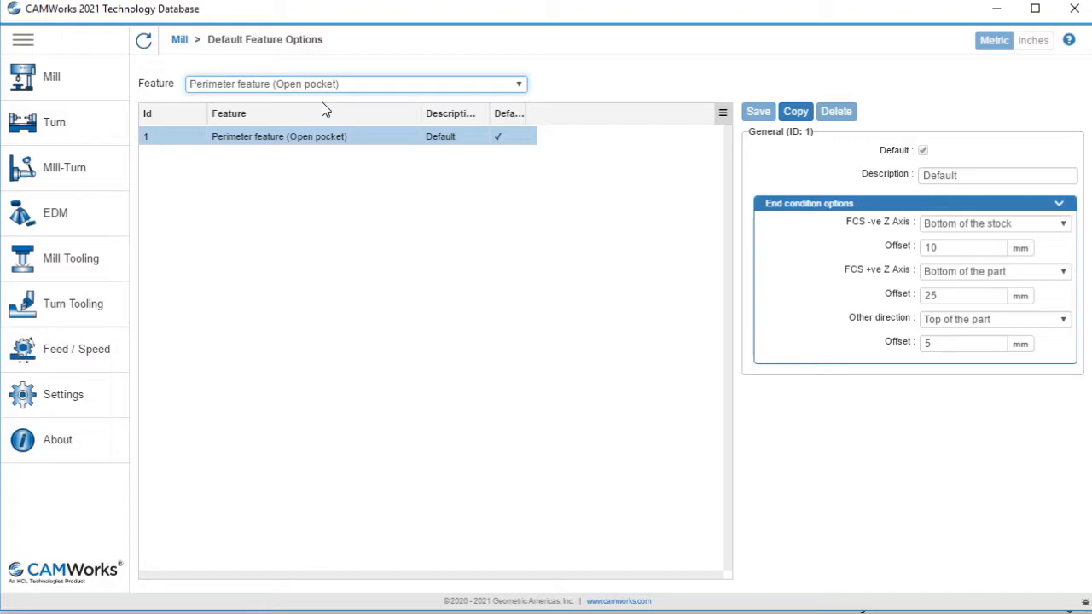
{"action": "mouse_move", "coordinate": [416, 243]}
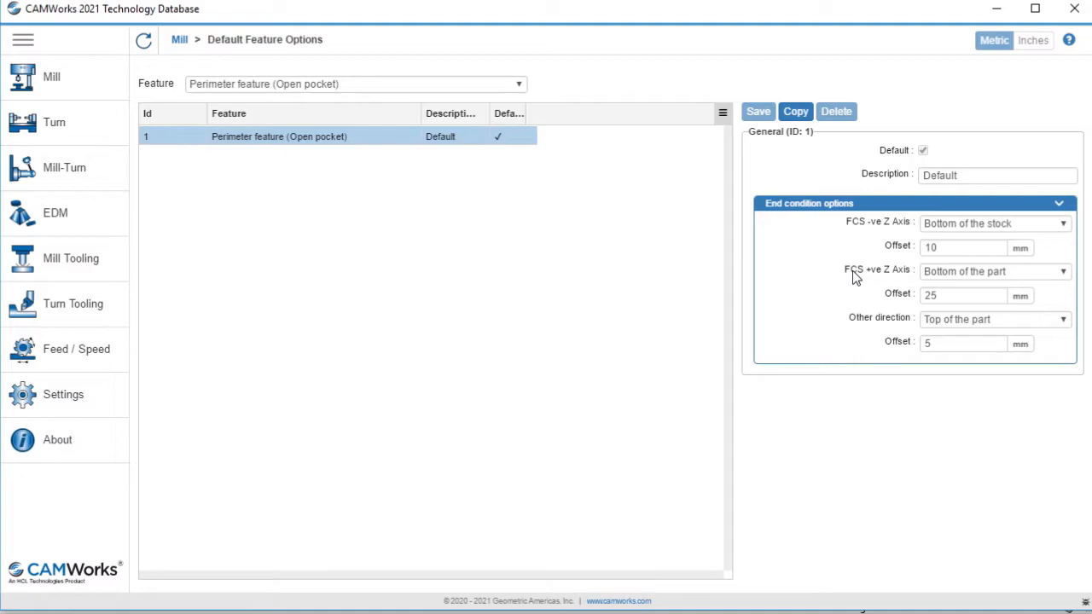
{"action": "mouse_move", "coordinate": [896, 299]}
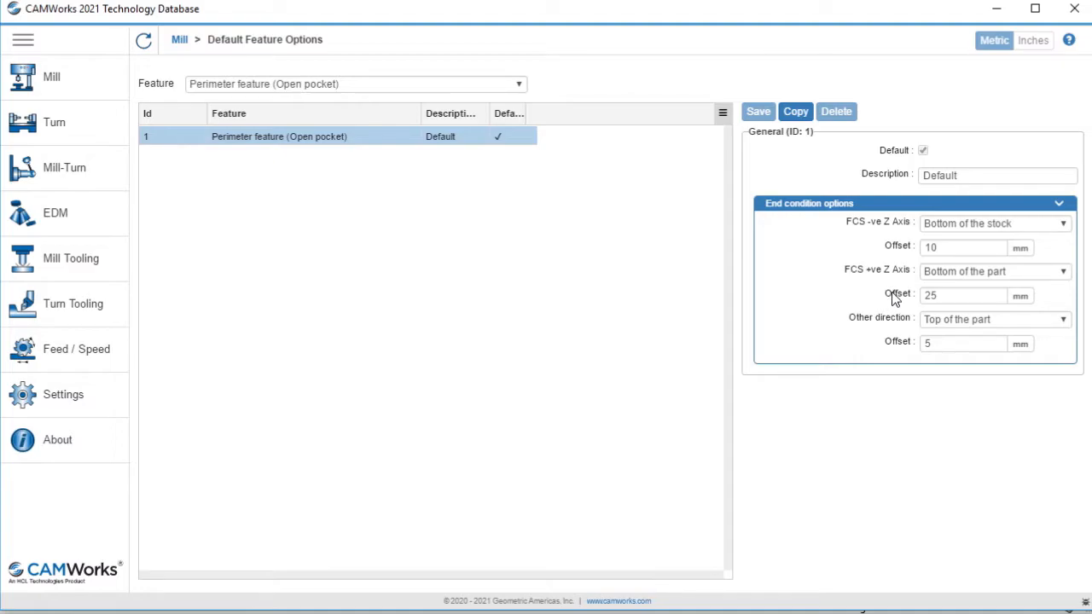
{"action": "mouse_move", "coordinate": [856, 333]}
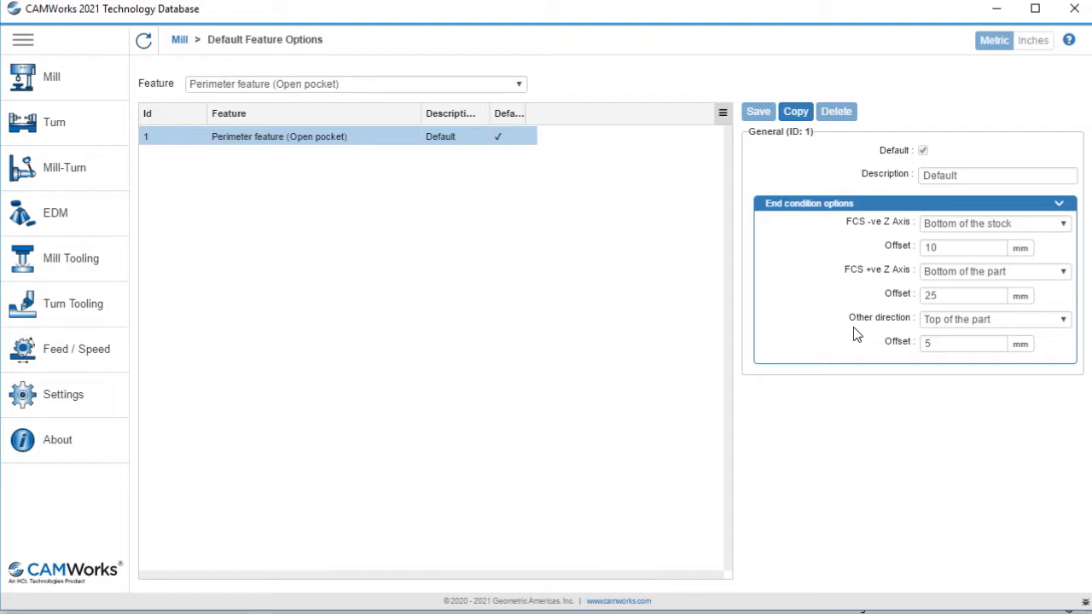
{"action": "mouse_move", "coordinate": [901, 350]}
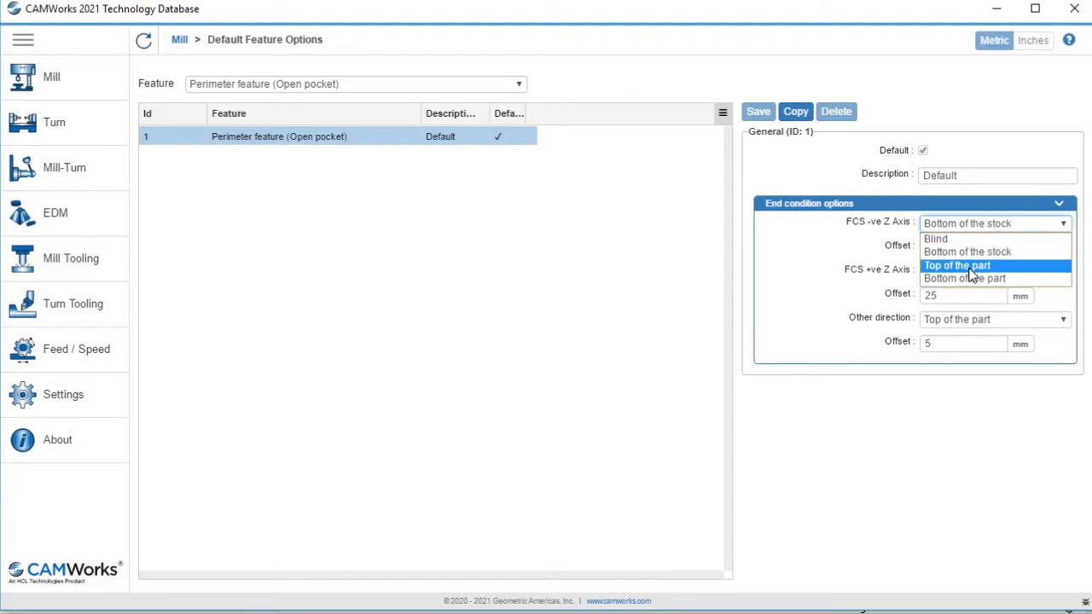
Step: Set -ve Z end to Bottom of the part at 2 mm and +ve Z end to Top of the part at 10 mm
{"action": "left_click", "coordinate": [966, 278]}
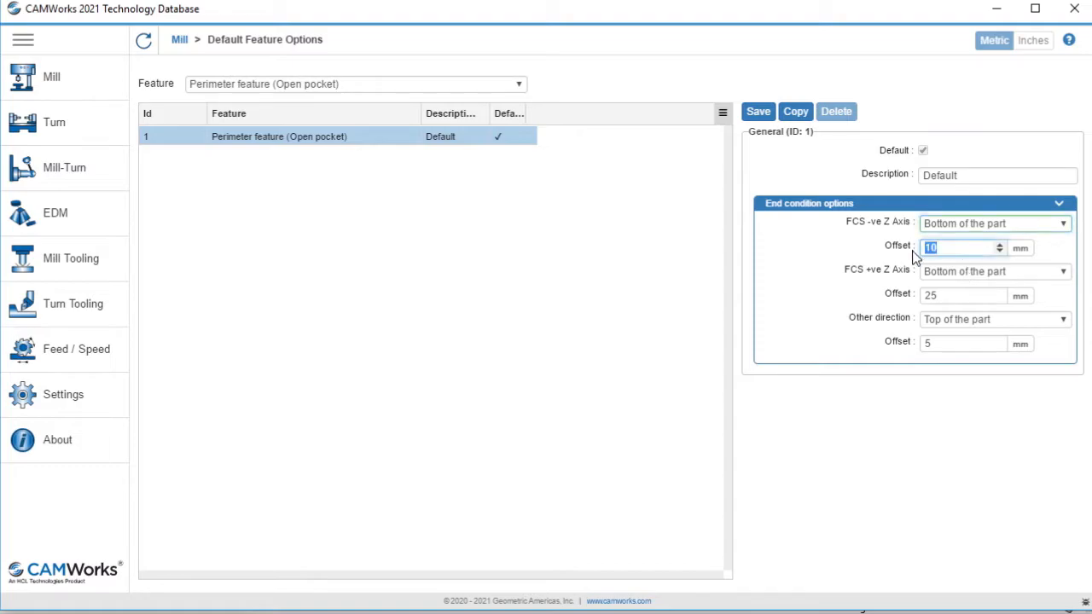
{"action": "type", "text": "2"}
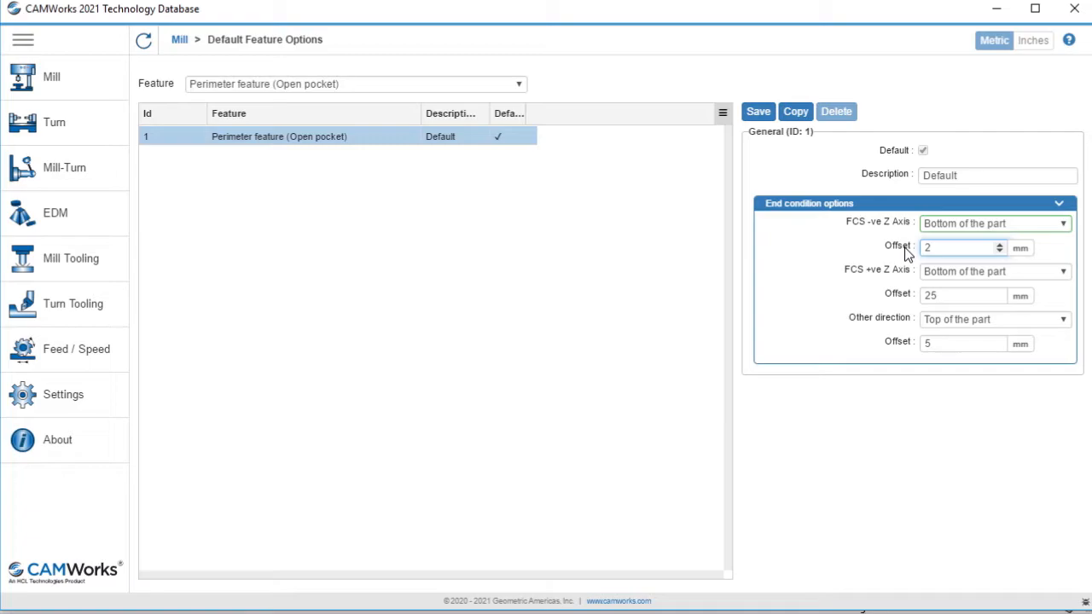
{"action": "left_click", "coordinate": [963, 247]}
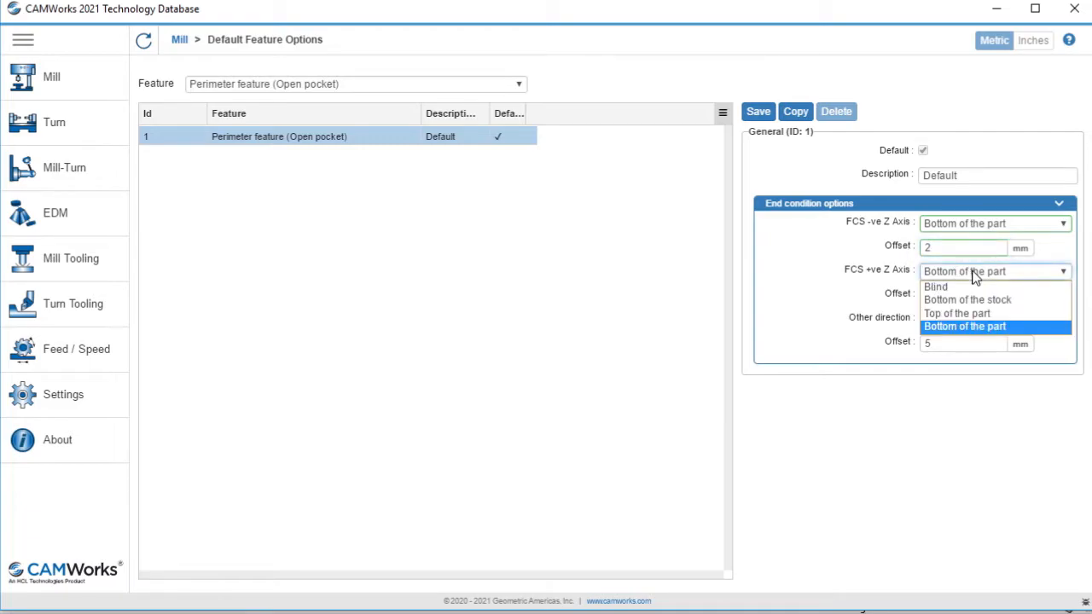
{"action": "left_click", "coordinate": [955, 314]}
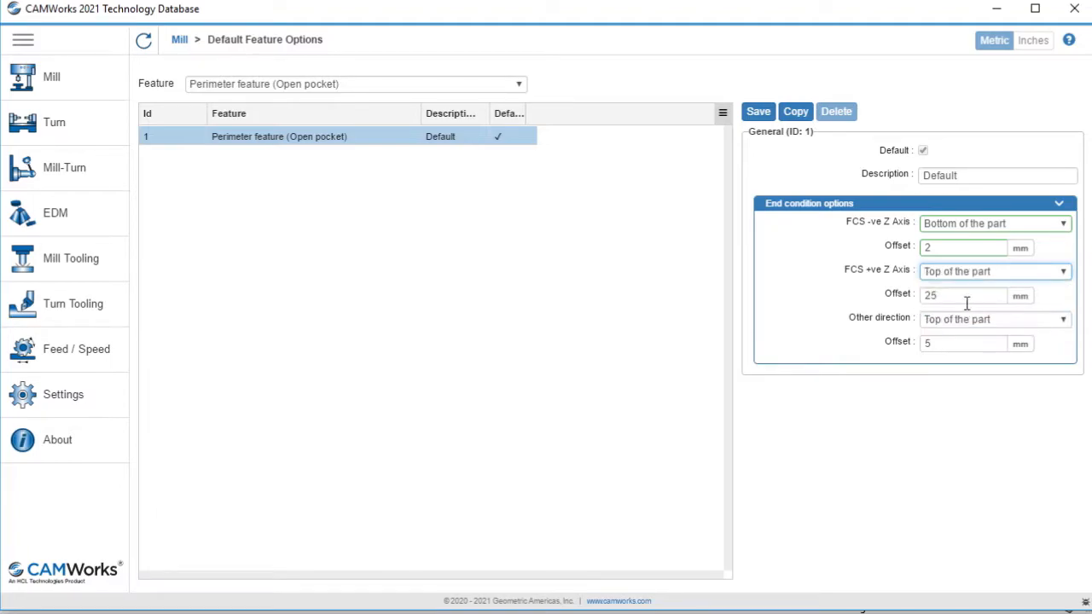
{"action": "type", "text": "10"}
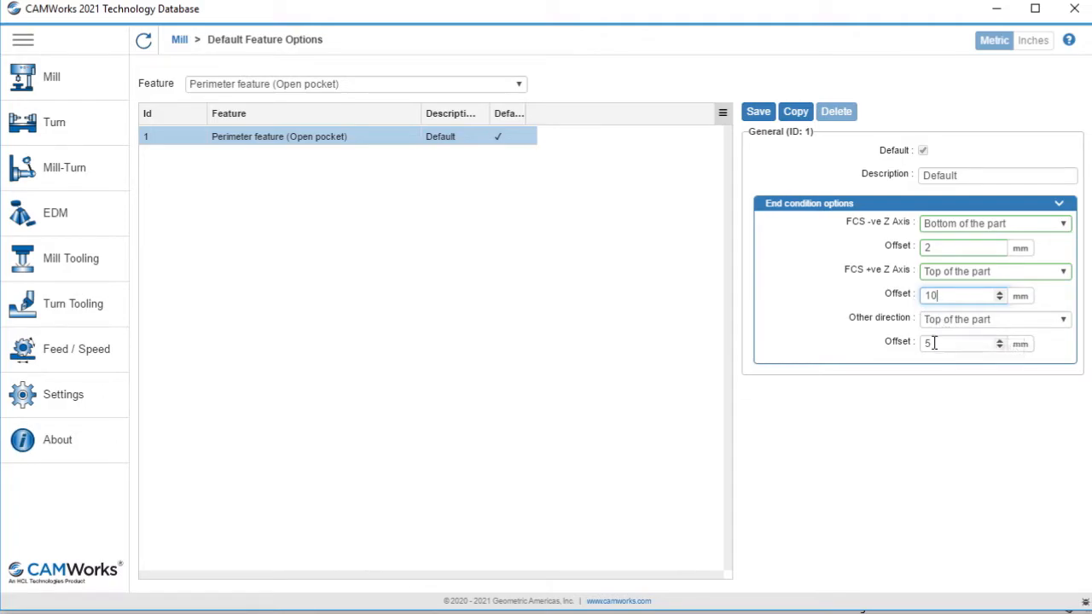
{"action": "left_click", "coordinate": [758, 111]}
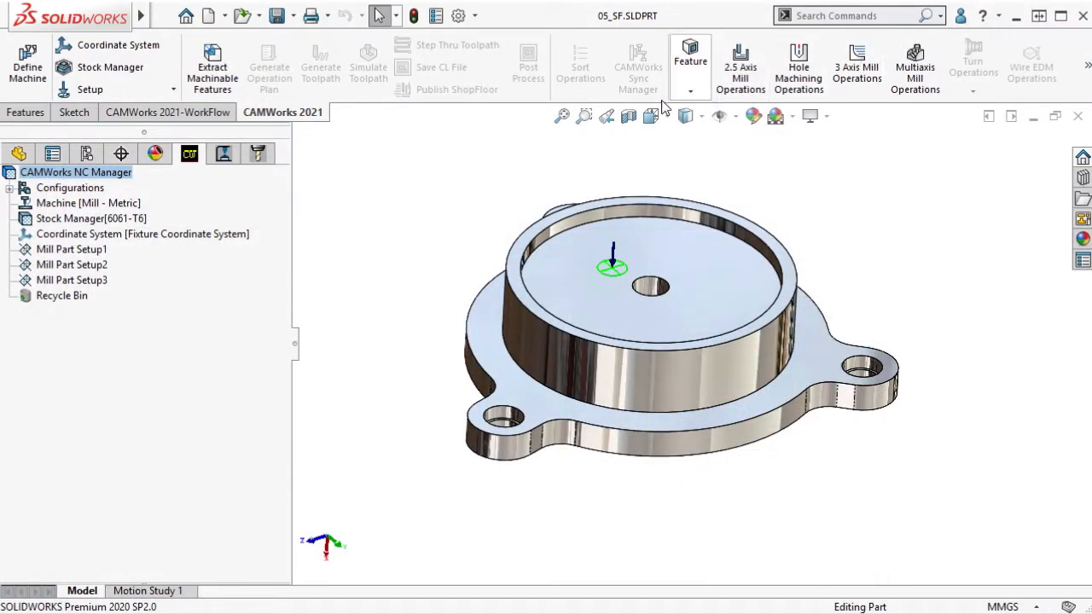
Step: Add Perimeter-Open Pocket1 with Rough-Finish strategy to Mill Part Setup1
{"action": "right_click", "coordinate": [72, 249]}
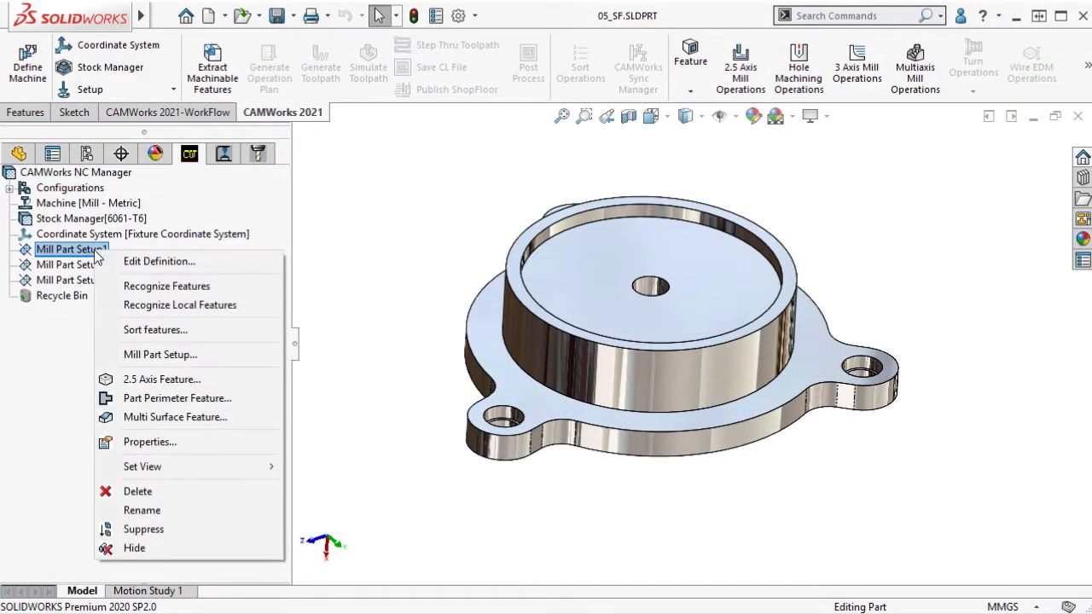
{"action": "left_click", "coordinate": [177, 399]}
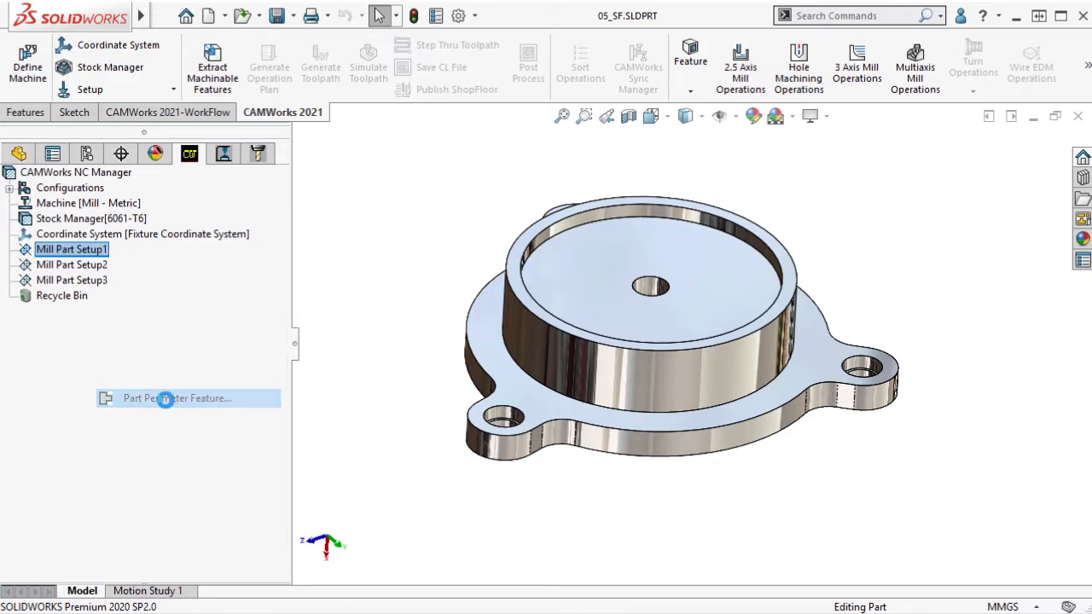
{"action": "left_click", "coordinate": [177, 399]}
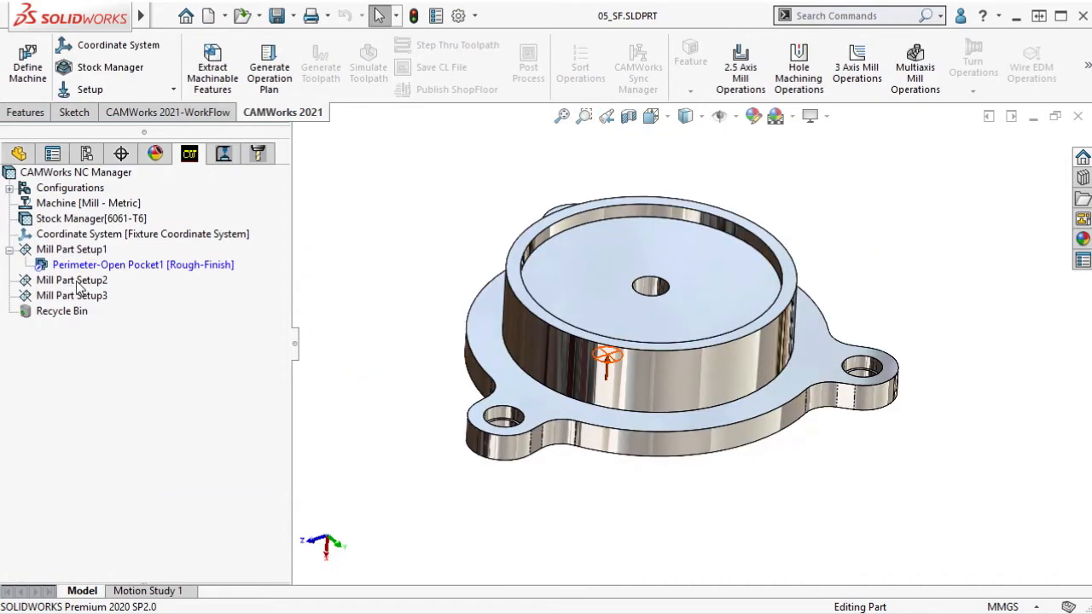
Step: Add Perimeter-Open Pocket2 to Mill Part Setup2, ending at Top of the part with 10 mm offset
{"action": "right_click", "coordinate": [72, 280]}
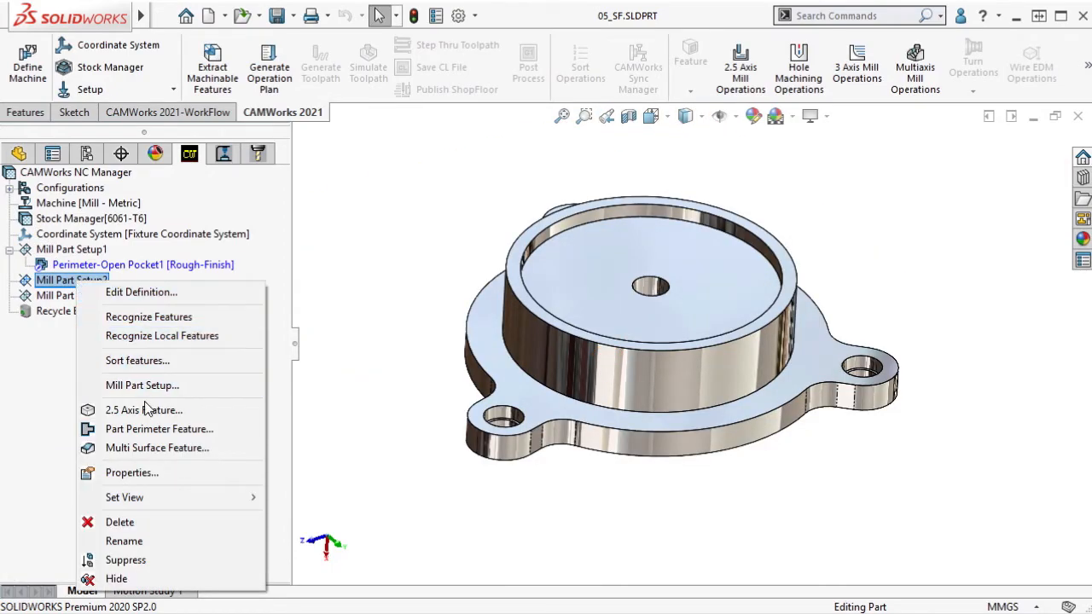
{"action": "left_click", "coordinate": [160, 430]}
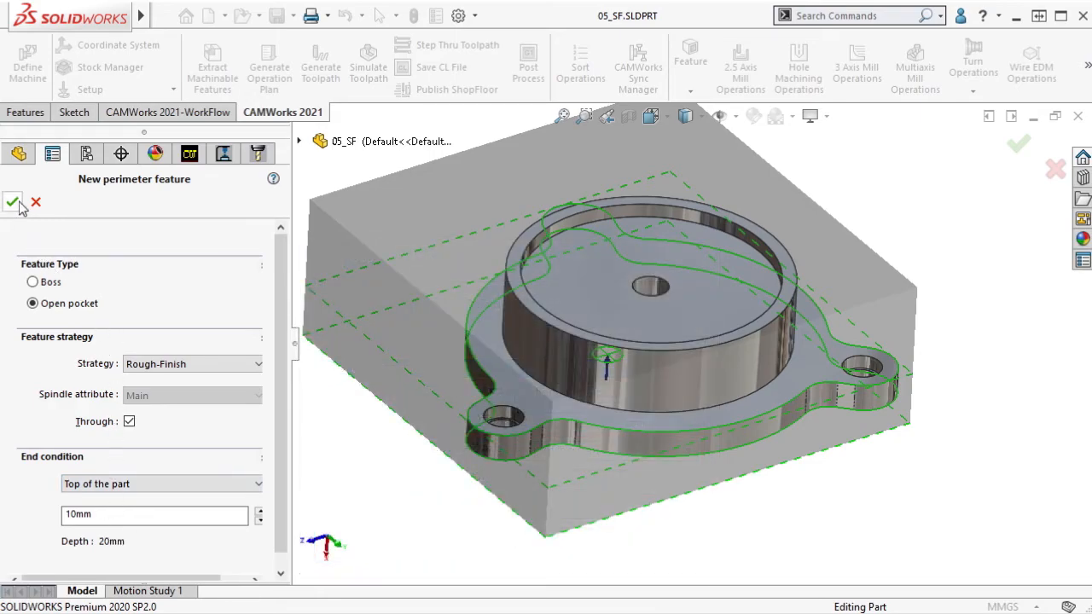
{"action": "left_click", "coordinate": [14, 201]}
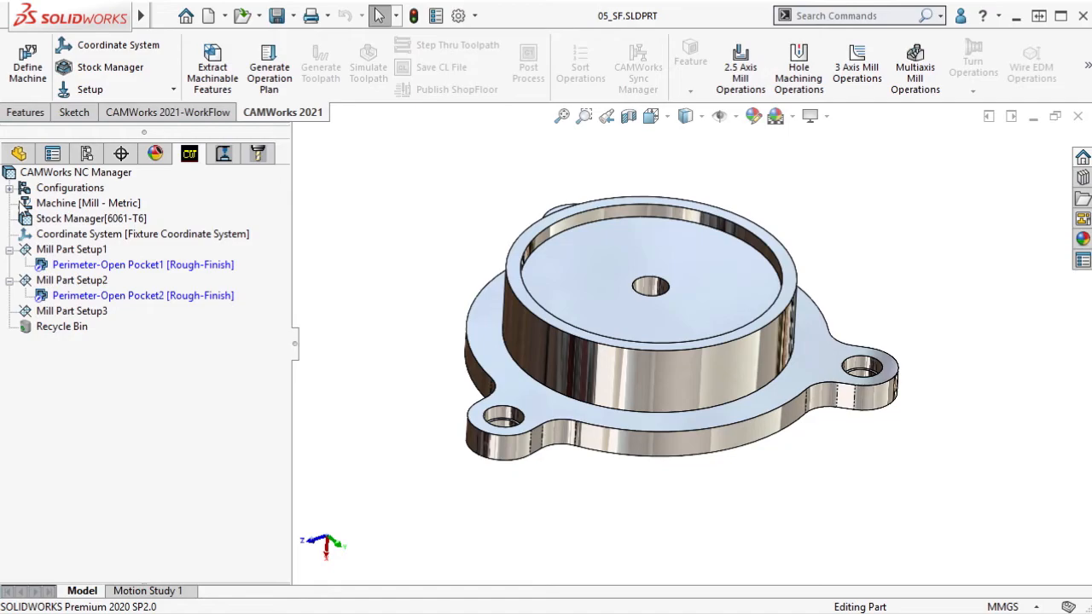
Step: Bring up the feature commands for Mill Part Setup3
{"action": "right_click", "coordinate": [72, 310]}
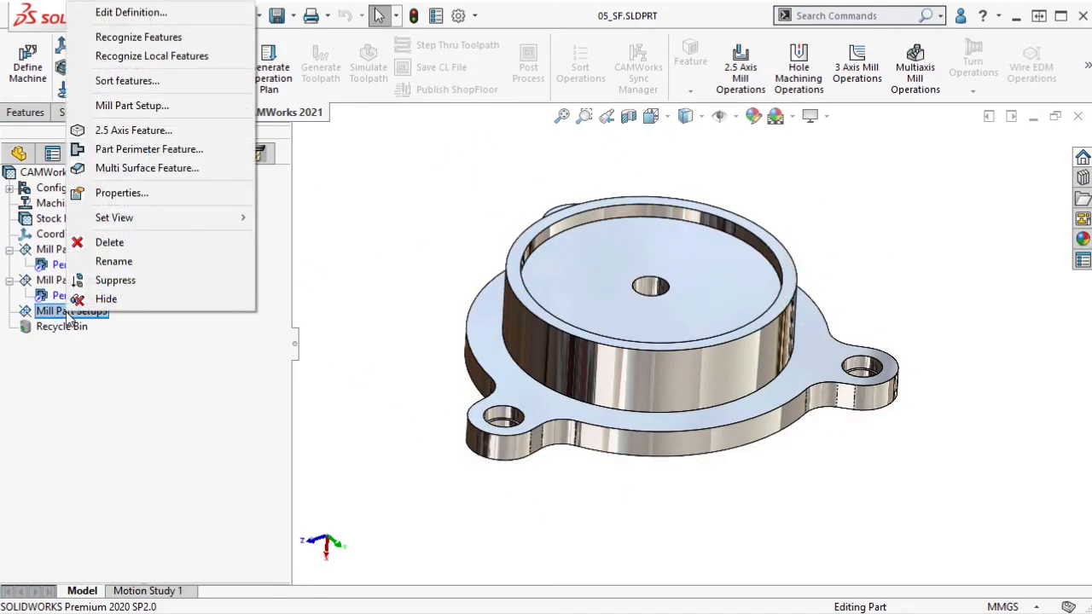
{"action": "mouse_move", "coordinate": [147, 169]}
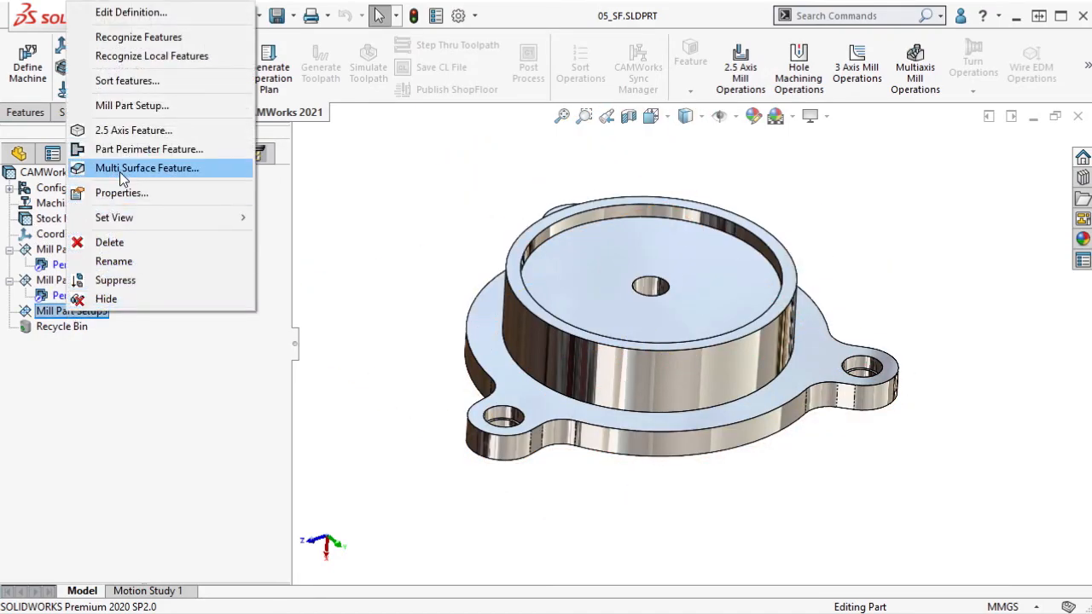